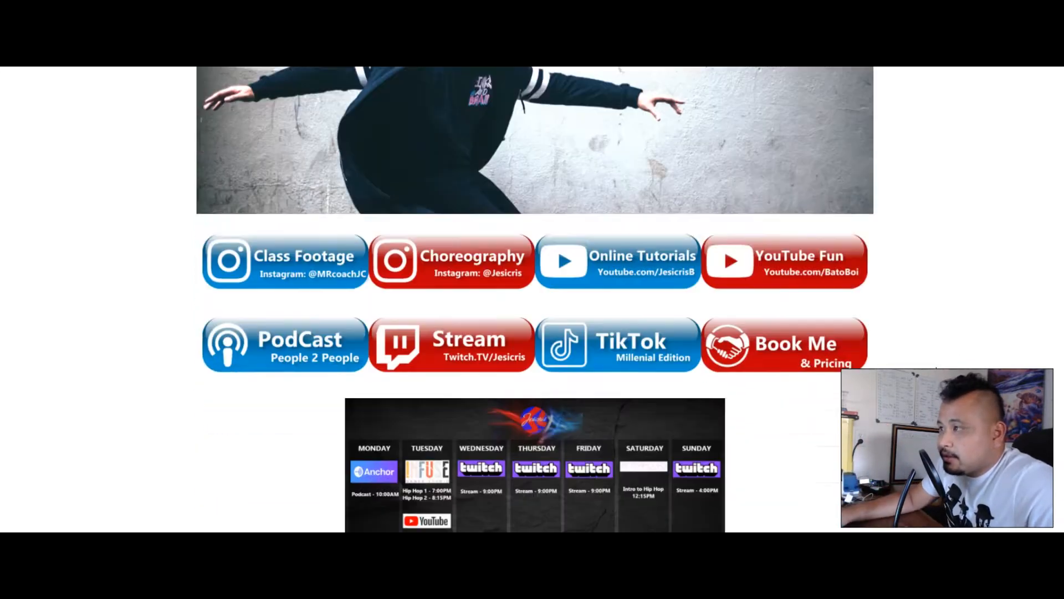
- Scroll the personal website down to the stream schedule and Contact Me form
scroll("down", 3)
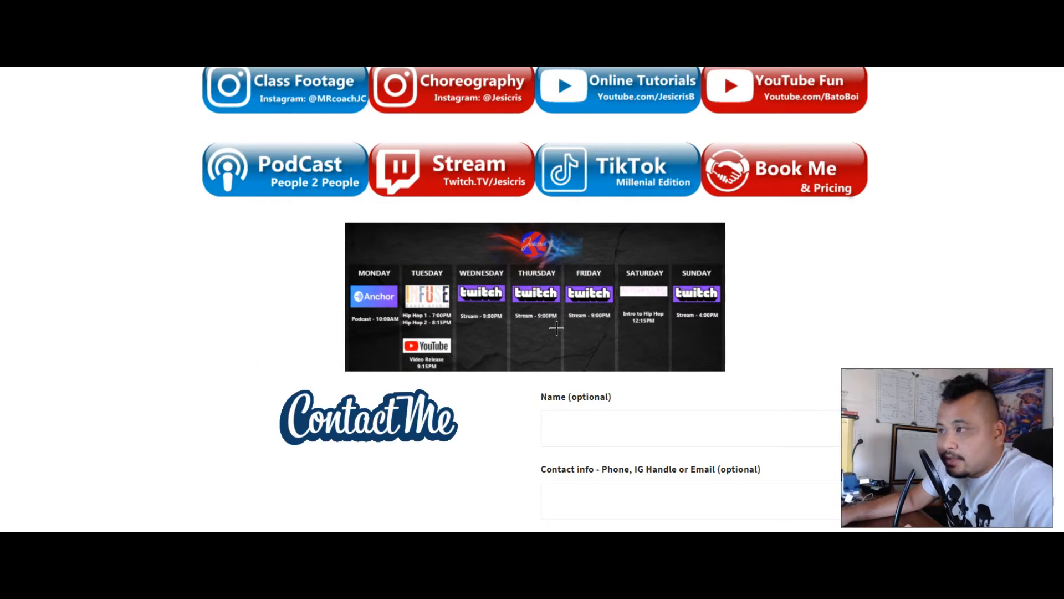
scroll("down", 3)
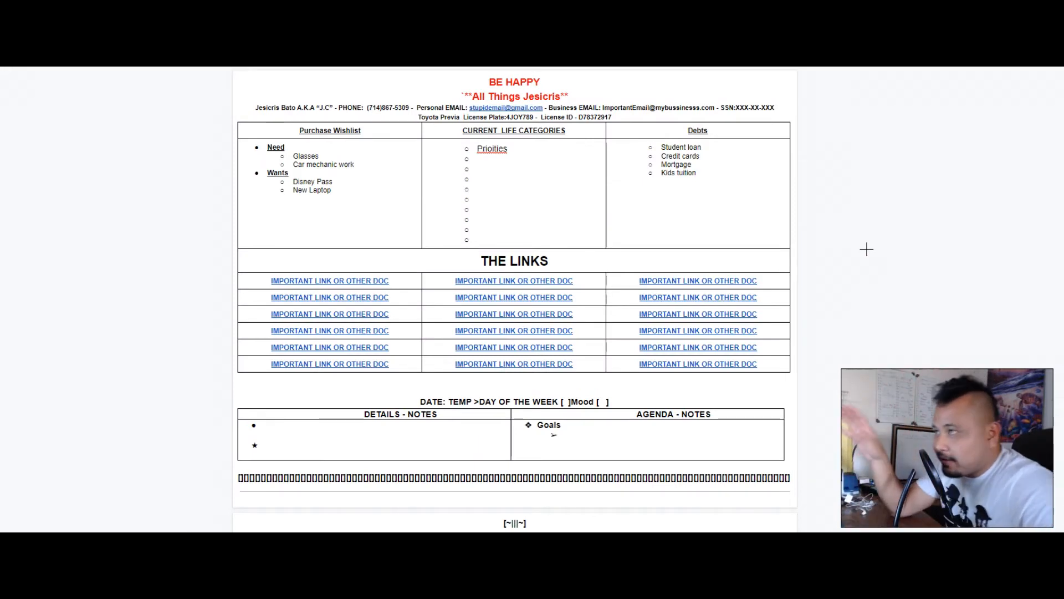
mouse_move(819, 234)
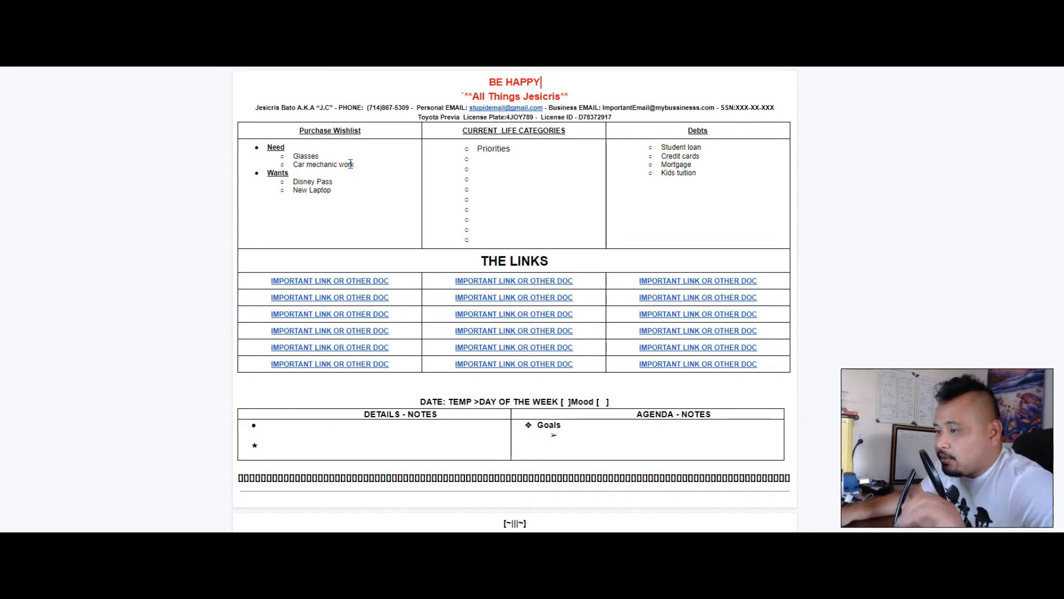
mouse_move(308, 179)
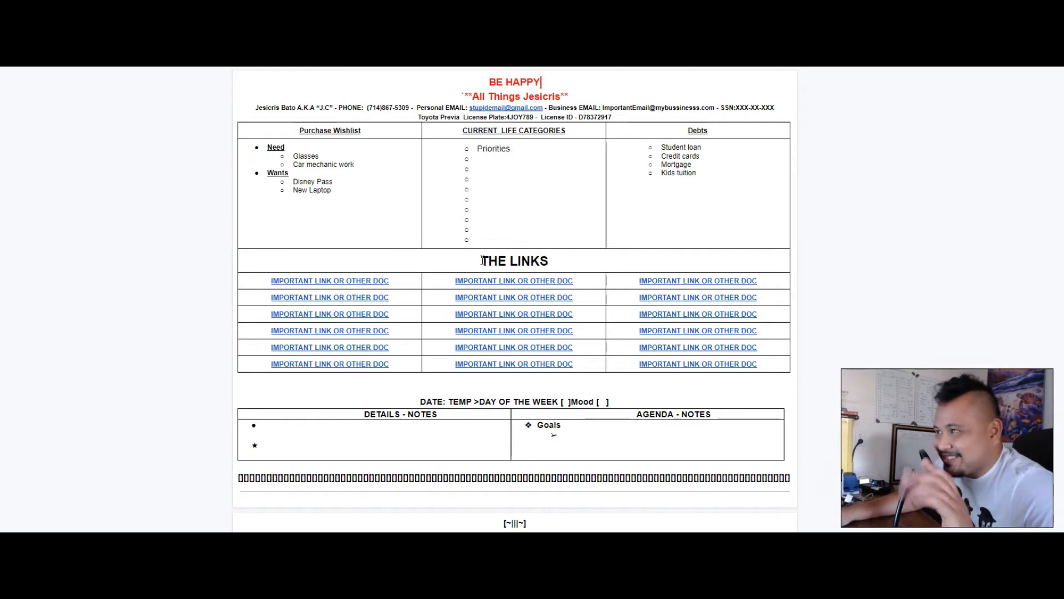
mouse_move(569, 182)
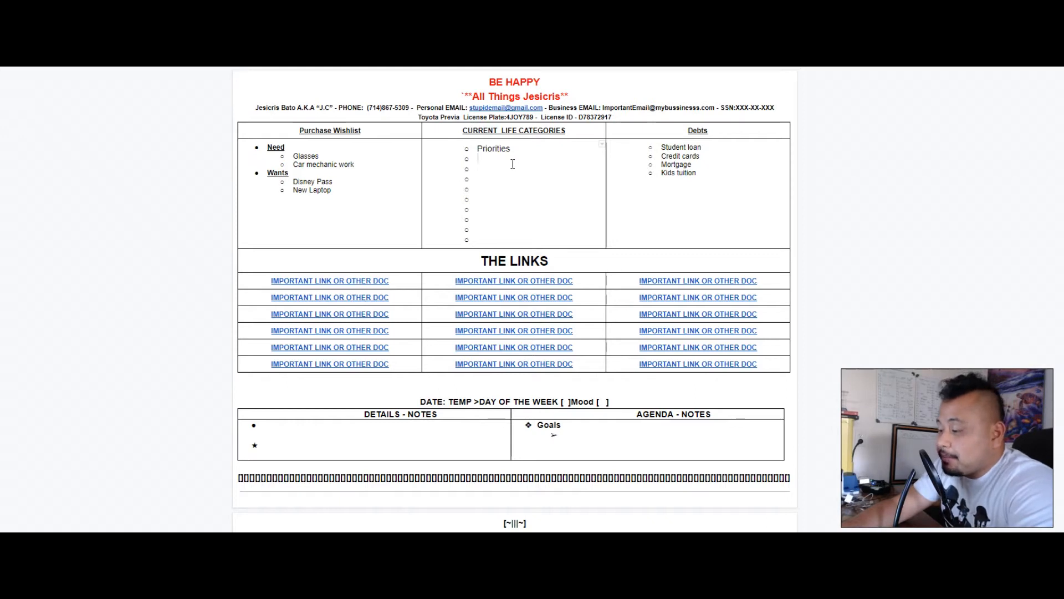
- Add Jesicris, work, dog and family as life categories under Priorities
type("Jesicris")
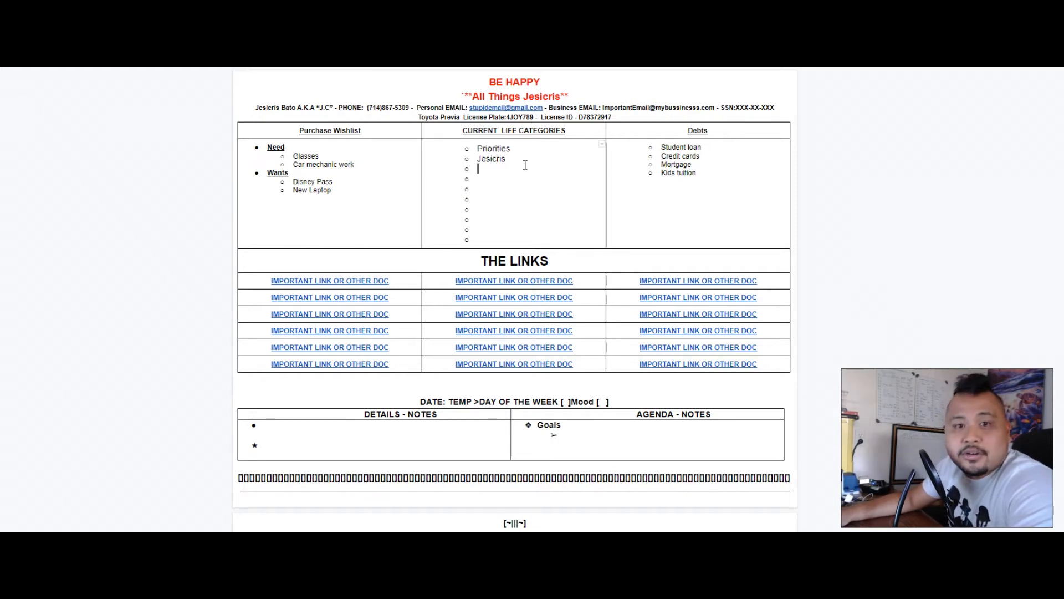
type("work")
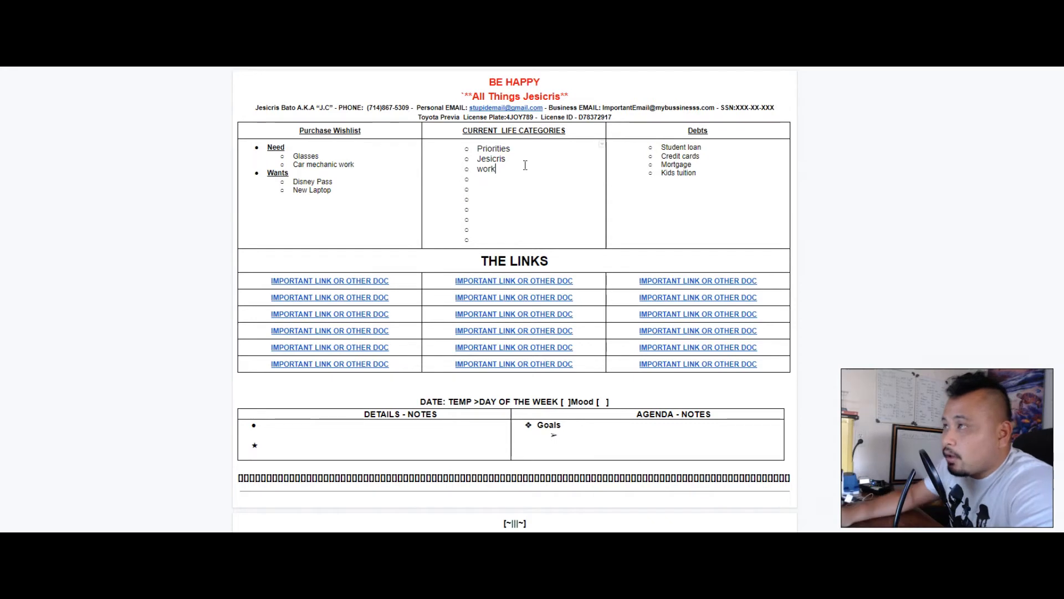
type("do")
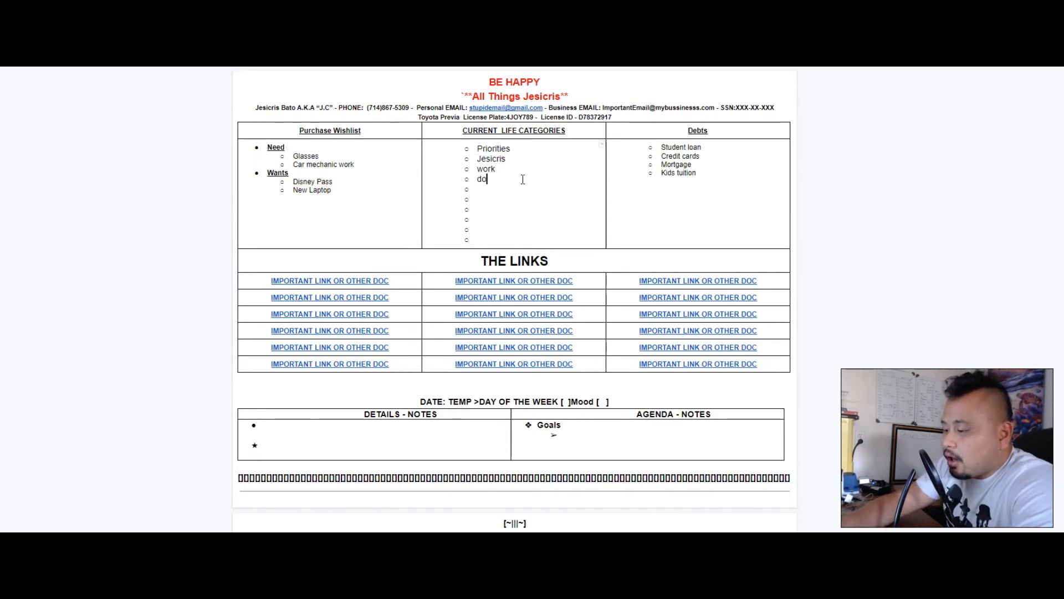
type("og")
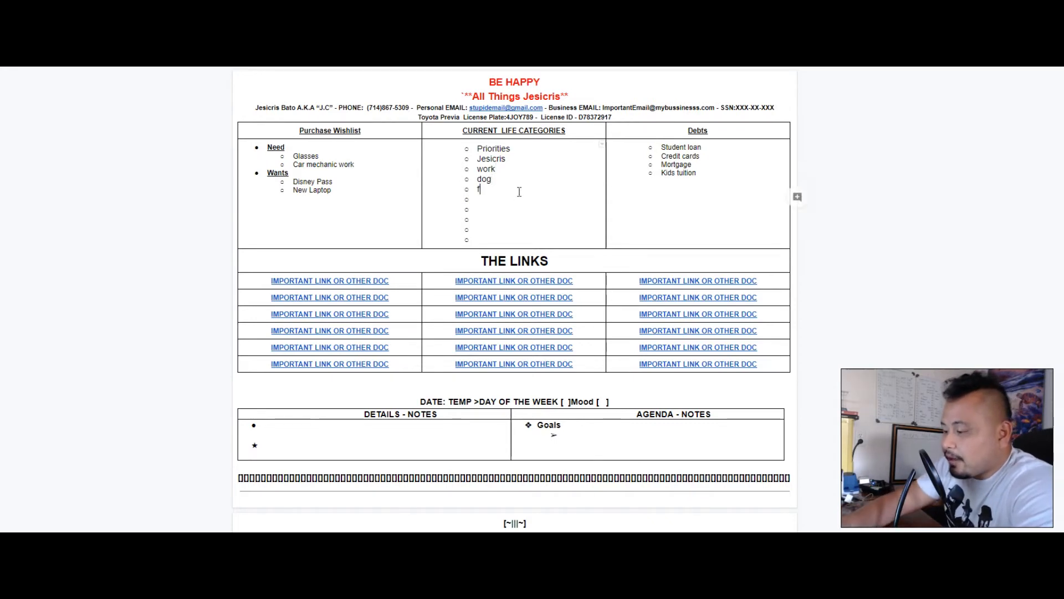
type("amily")
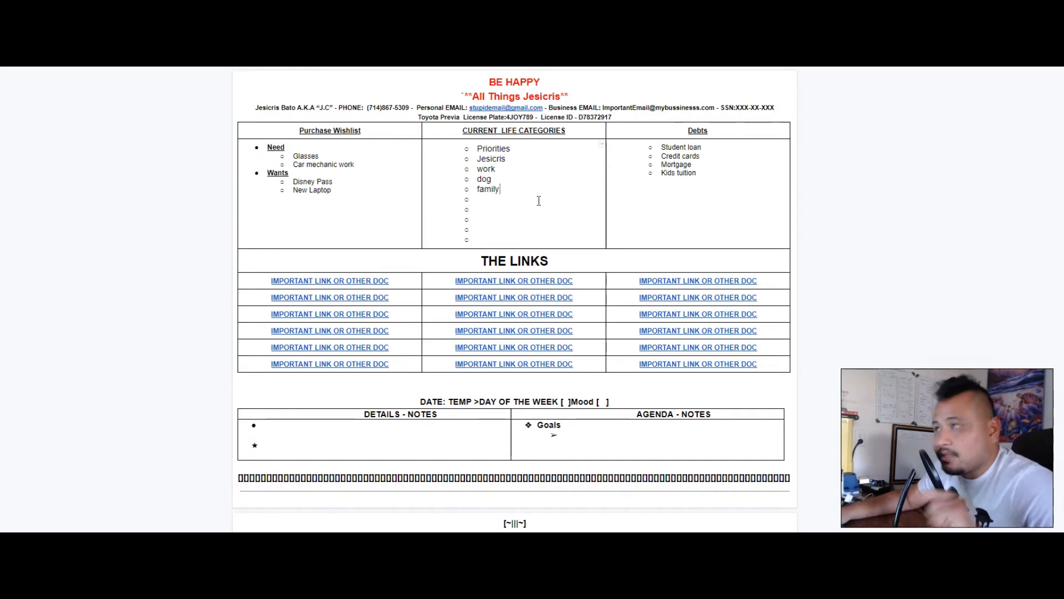
mouse_move(531, 169)
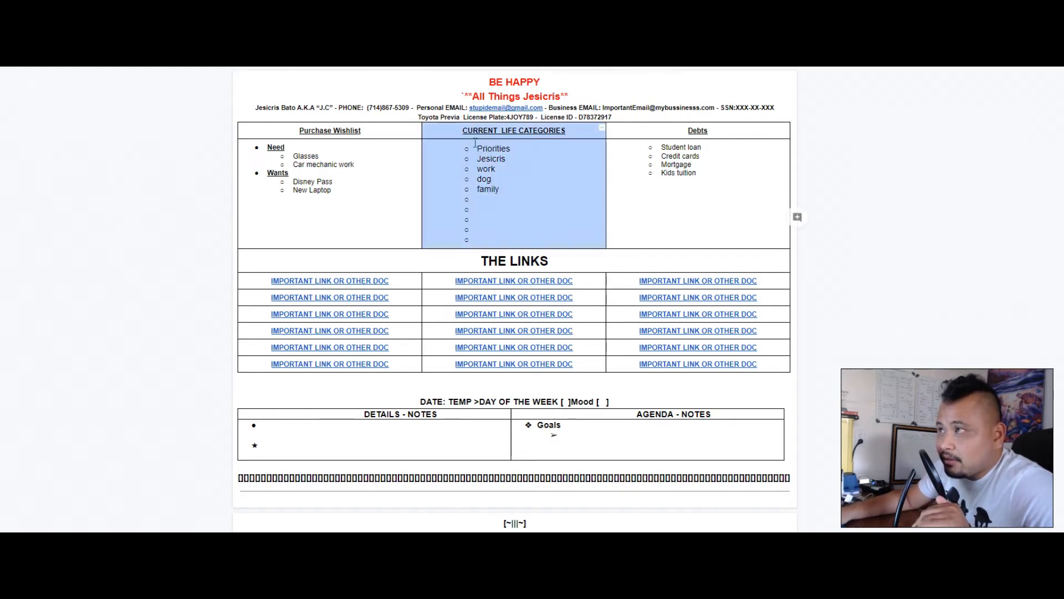
left_click(532, 189)
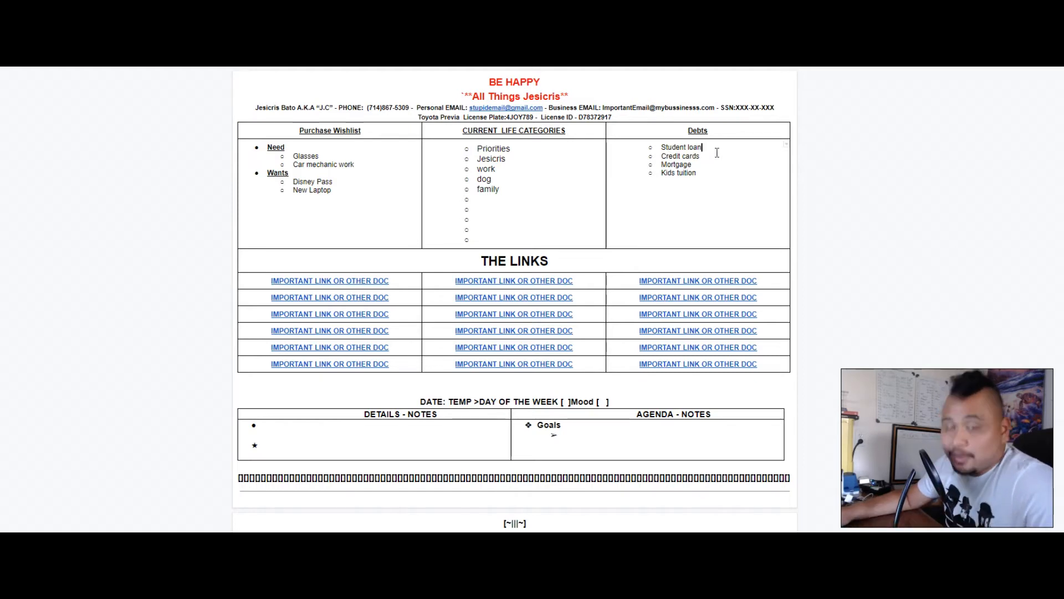
mouse_move(712, 203)
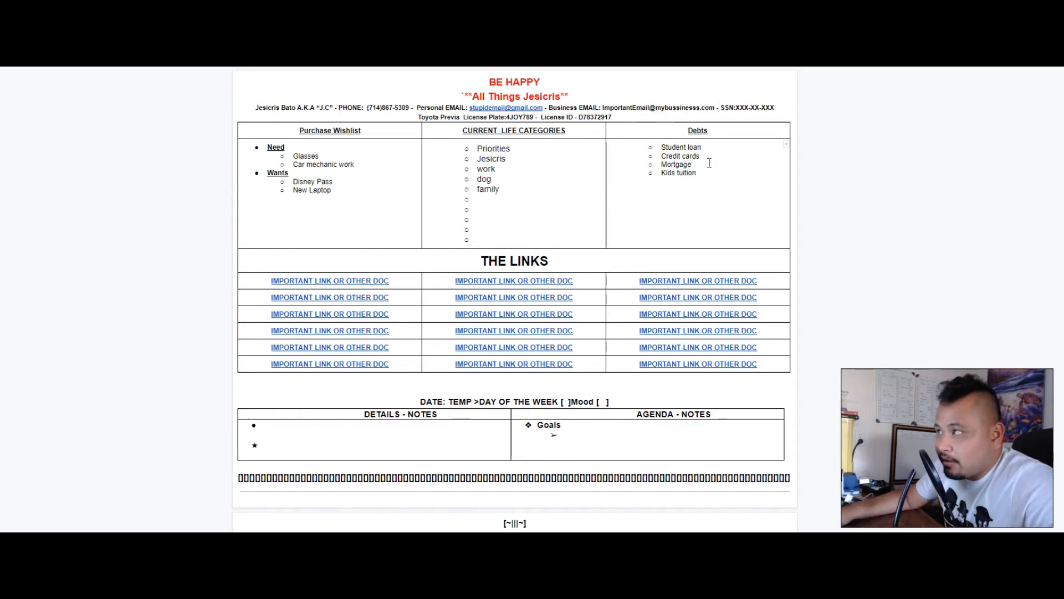
mouse_move(707, 184)
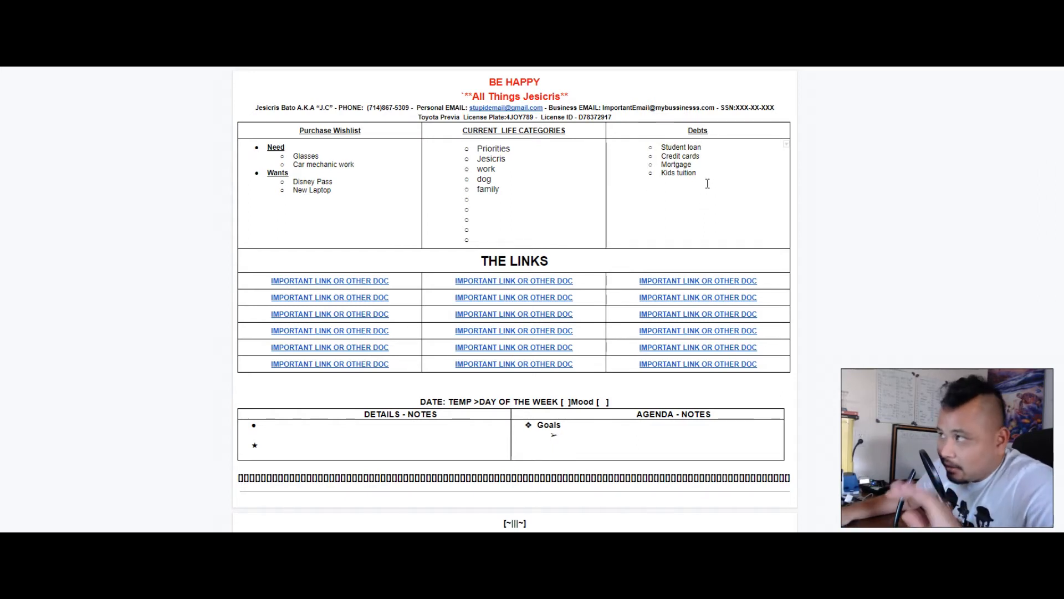
- Start a blank new line after 'Kids tuition' in the Debts list
left_click(650, 182)
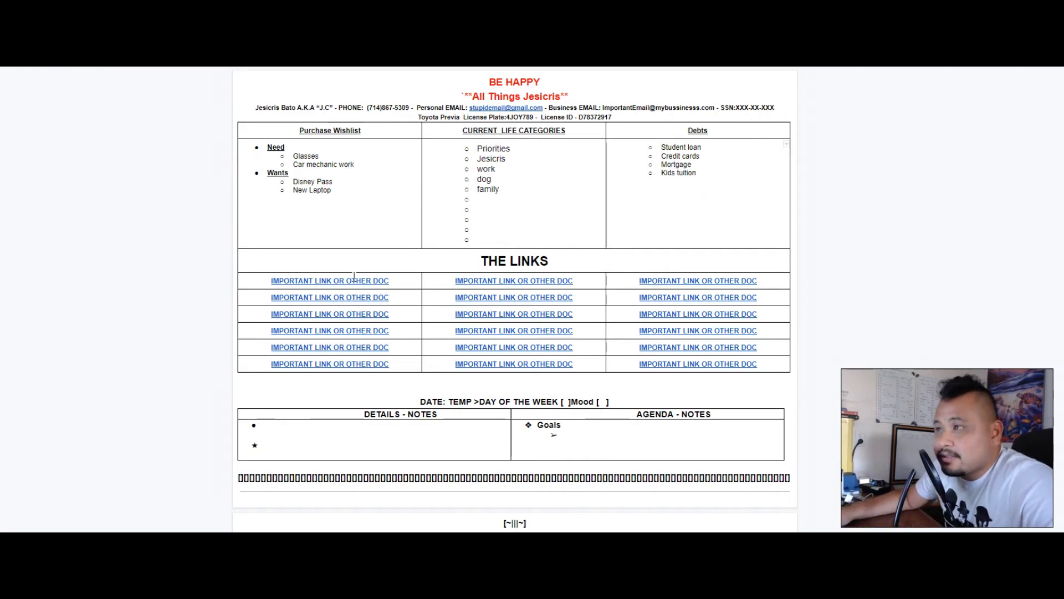
left_click(650, 182)
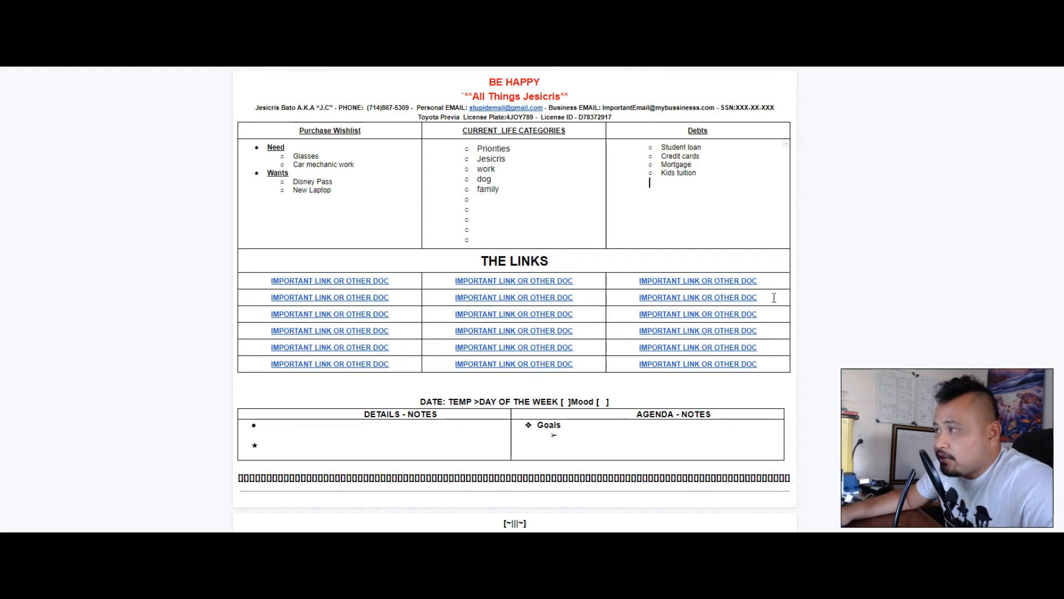
mouse_move(566, 338)
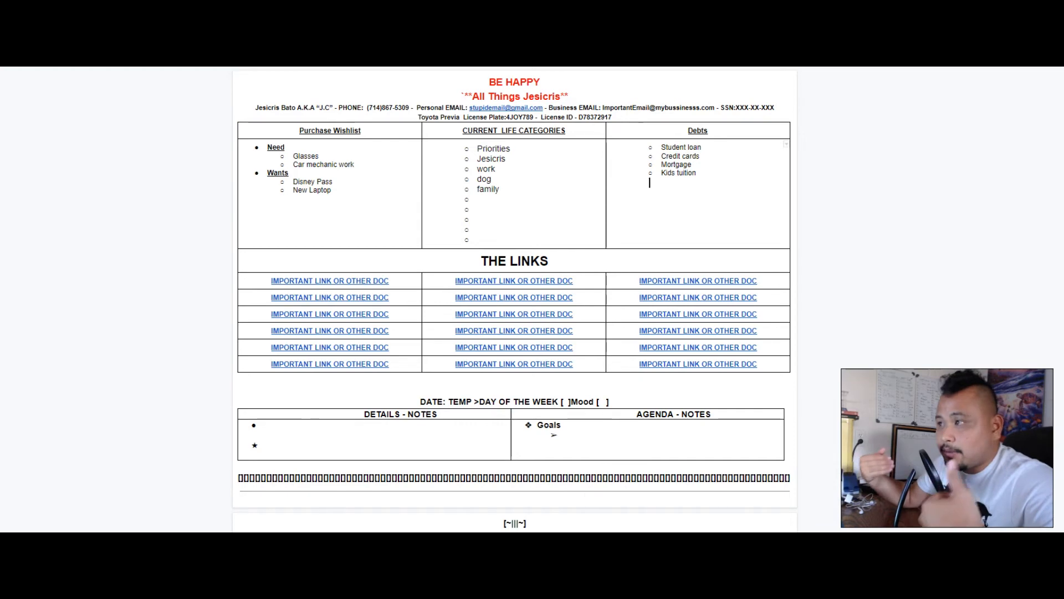
mouse_move(602, 378)
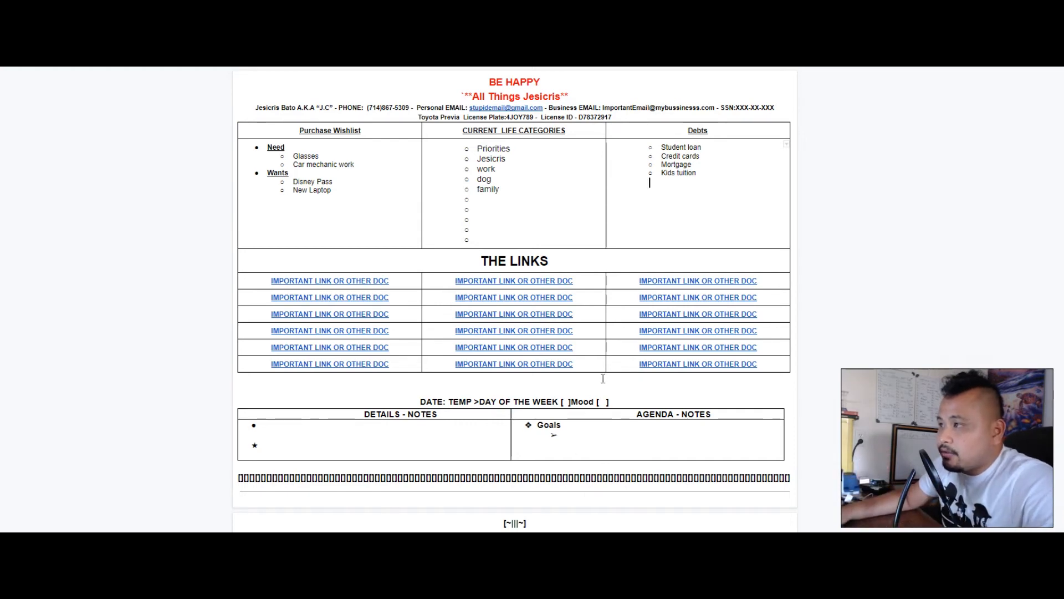
scroll("down", 3)
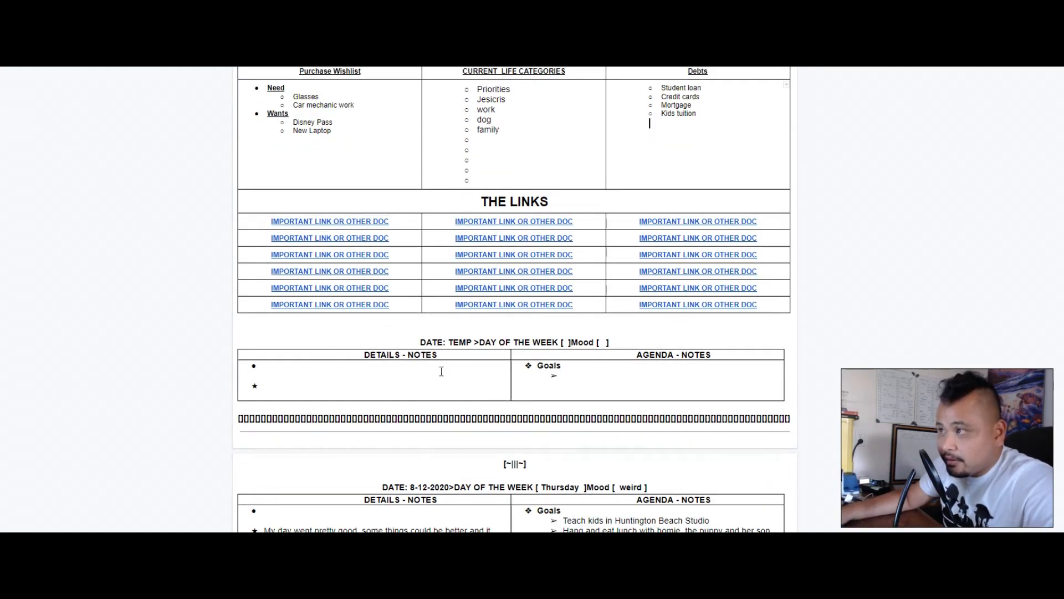
mouse_move(602, 363)
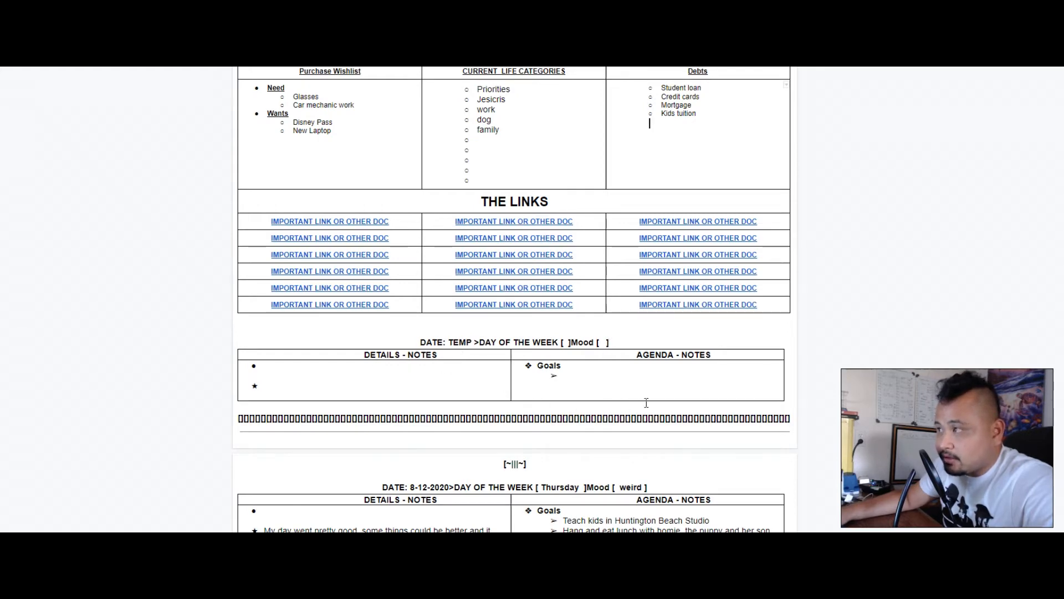
scroll("down", 3)
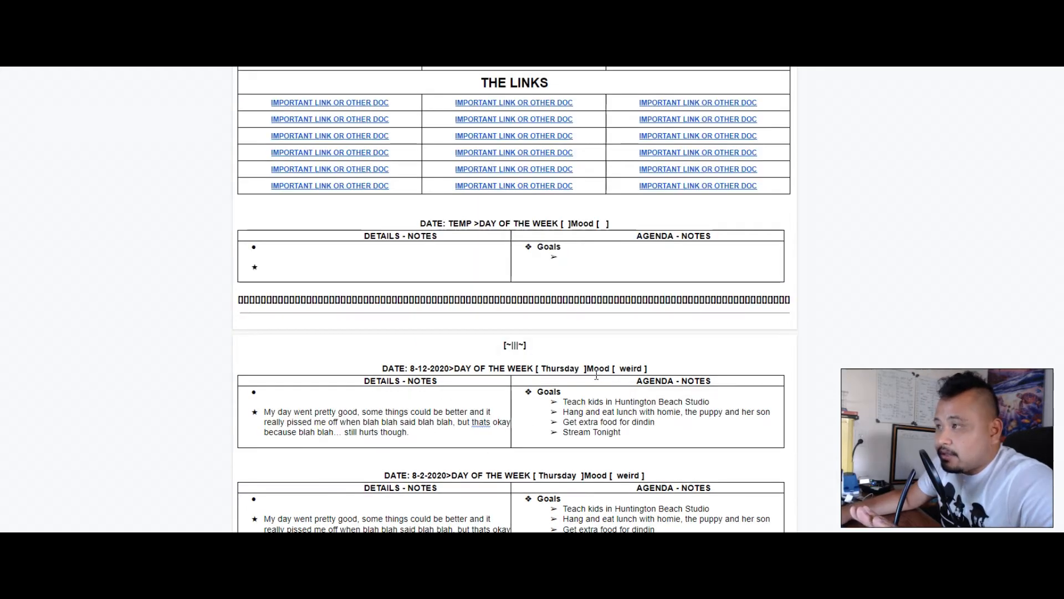
scroll("up", 3)
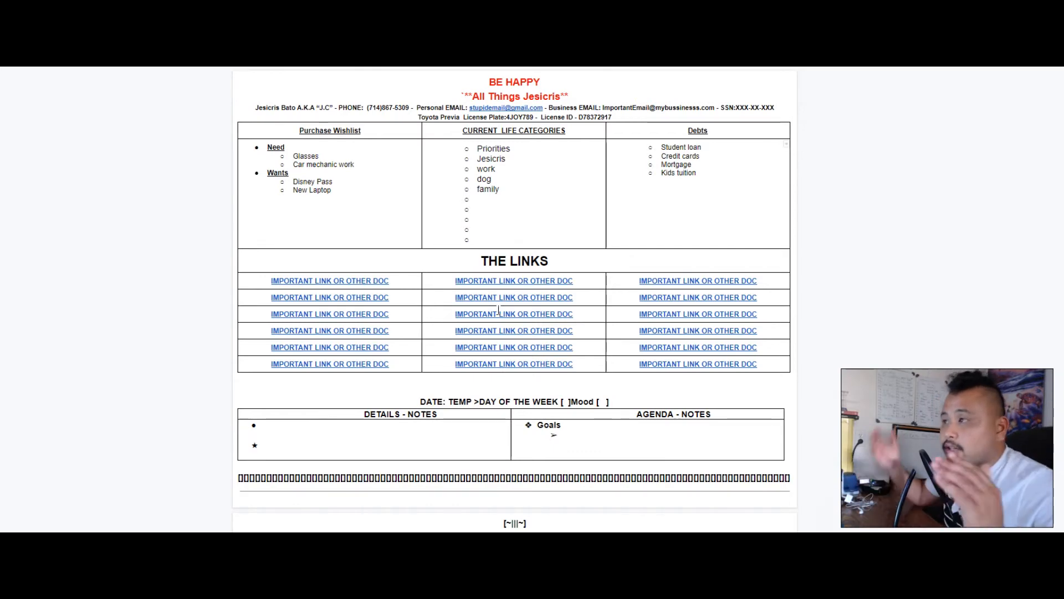
scroll("down", 3)
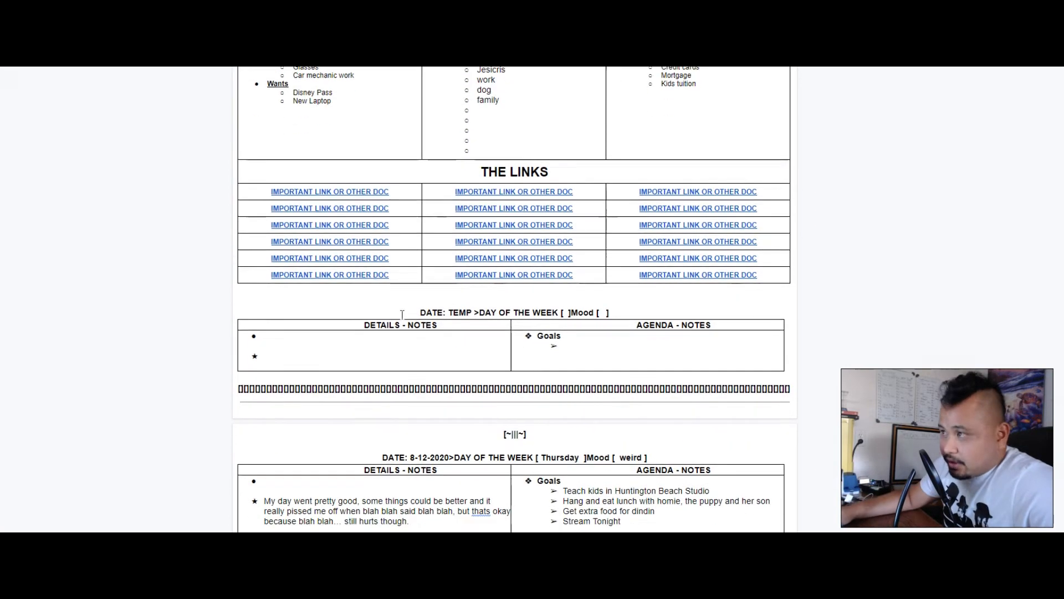
scroll("down", 3)
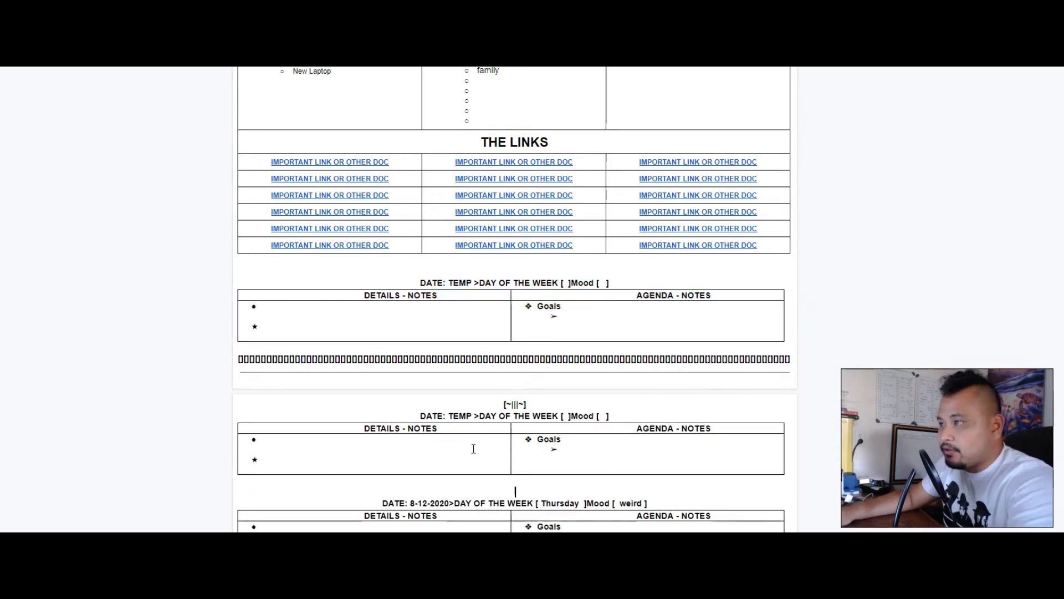
- Date the new entry 8-13-2020, with weekday Thursday and mood inspired
double_click(459, 416)
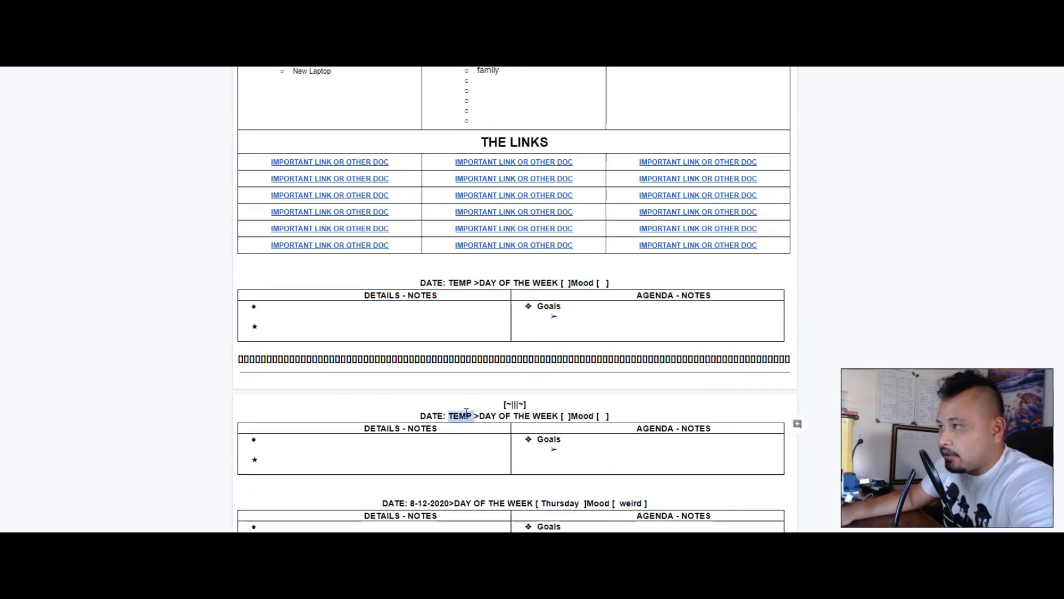
type("8-13-201")
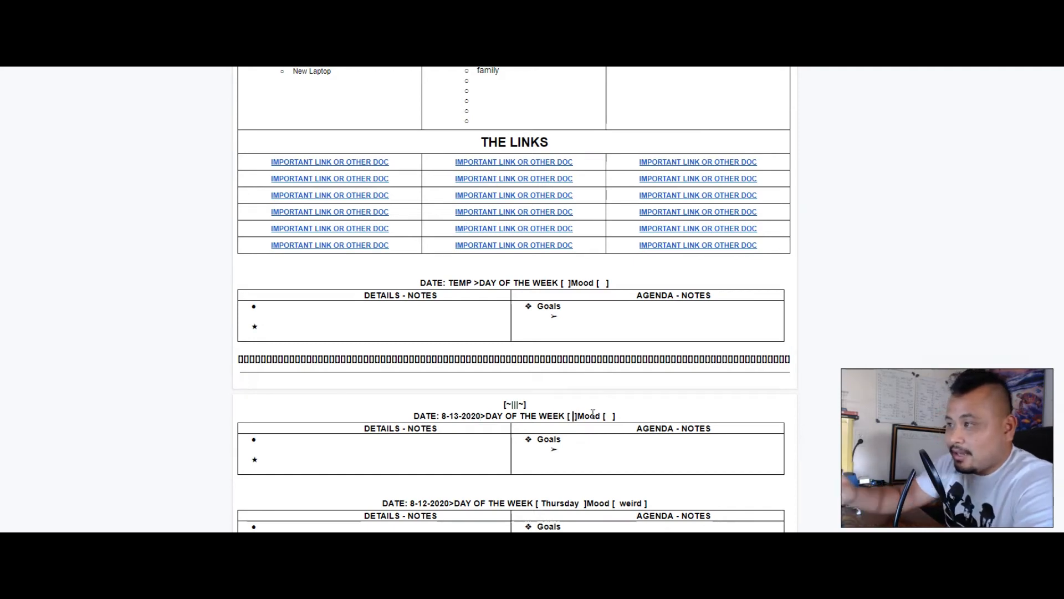
type("Thursday")
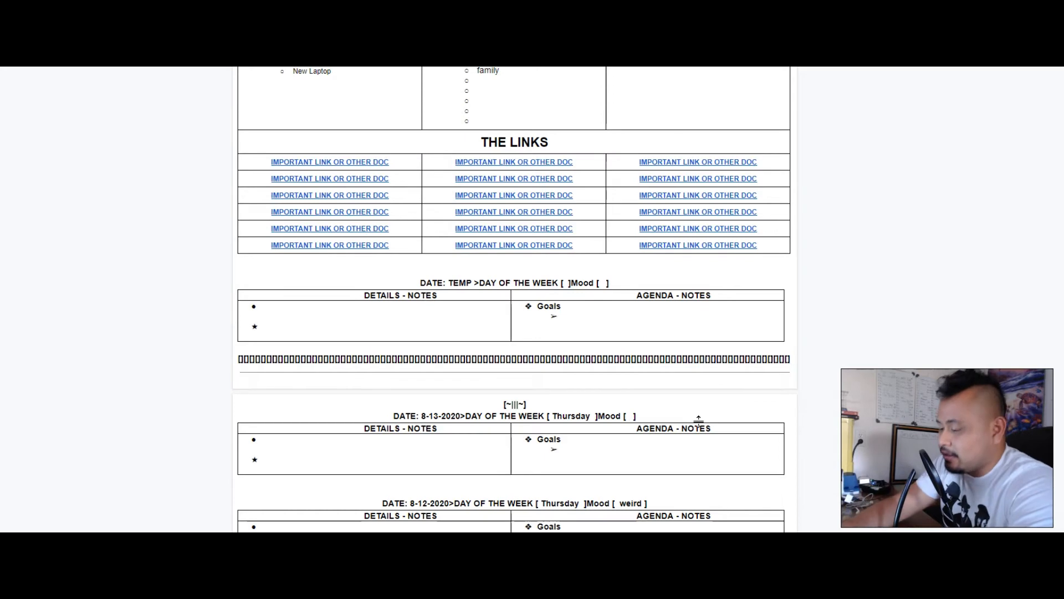
type("Inspired")
type("Feed t")
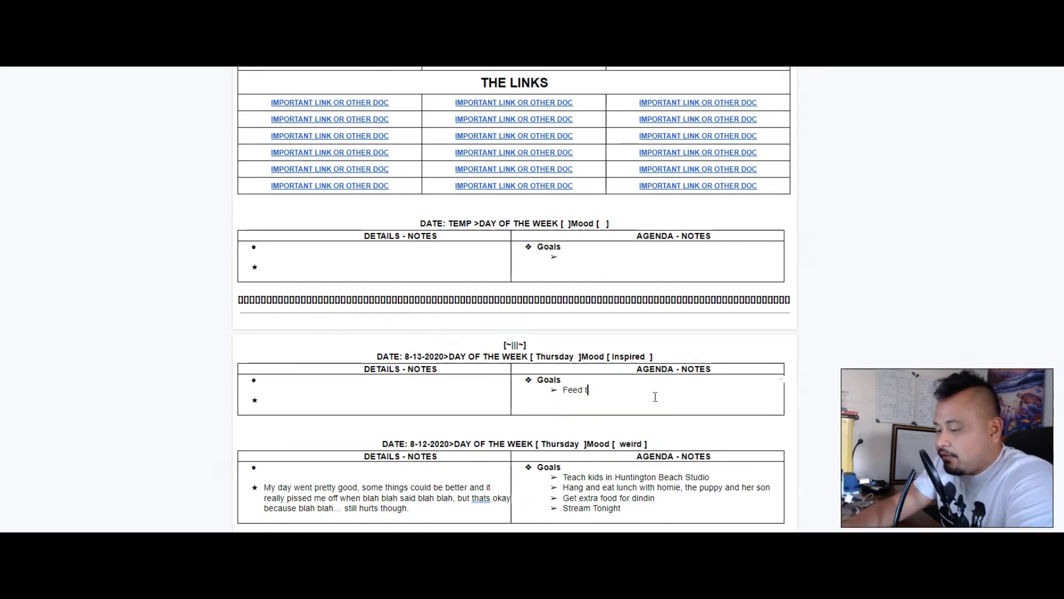
- List goals: feed the guinea pigs, change cage out, run errands, do groceries, do laundry
type("he guinesa")
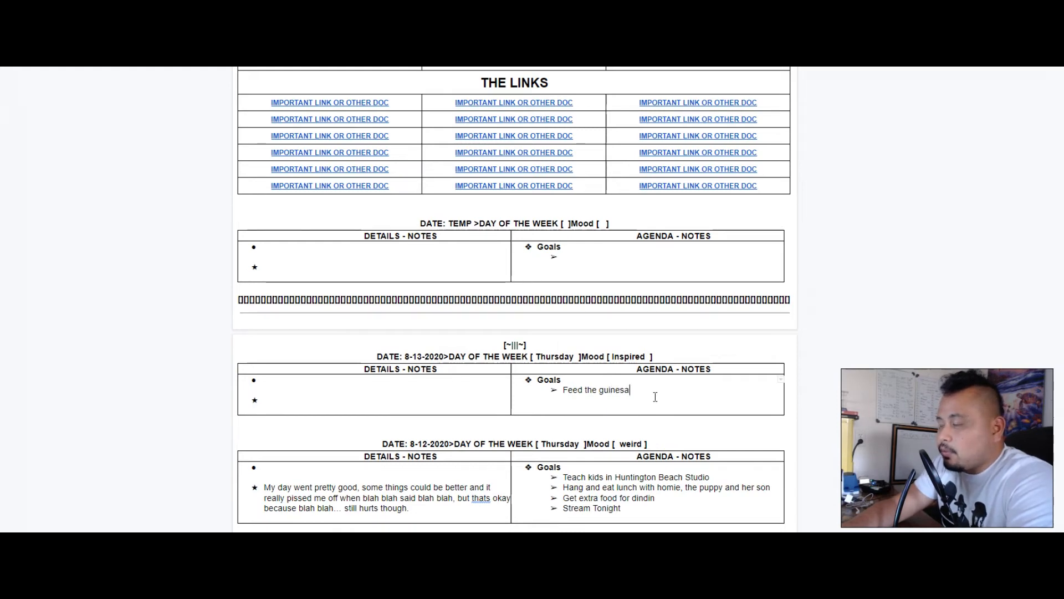
key("BackSpace")
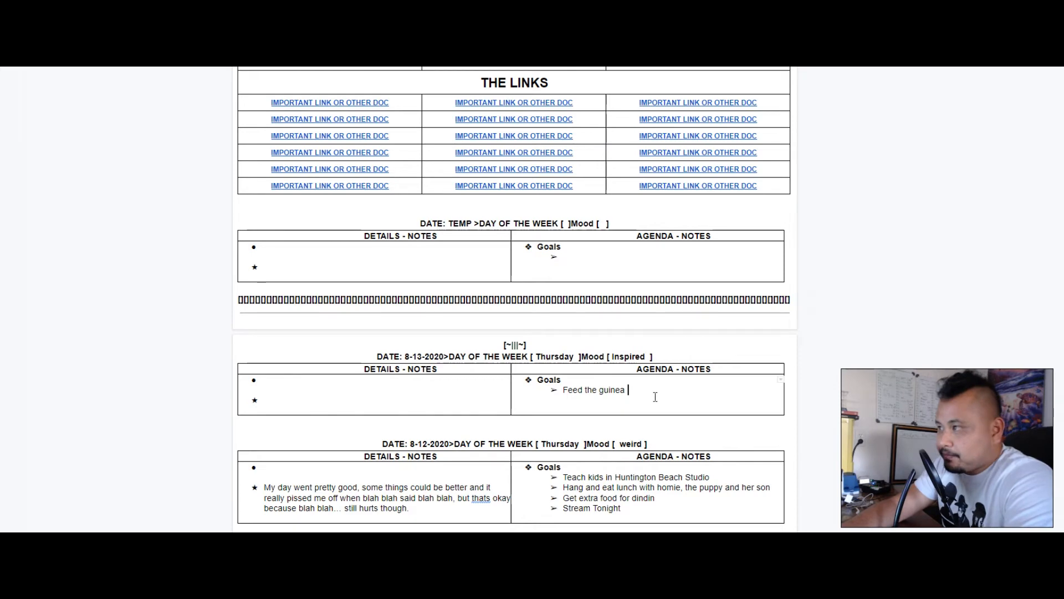
type("pigs")
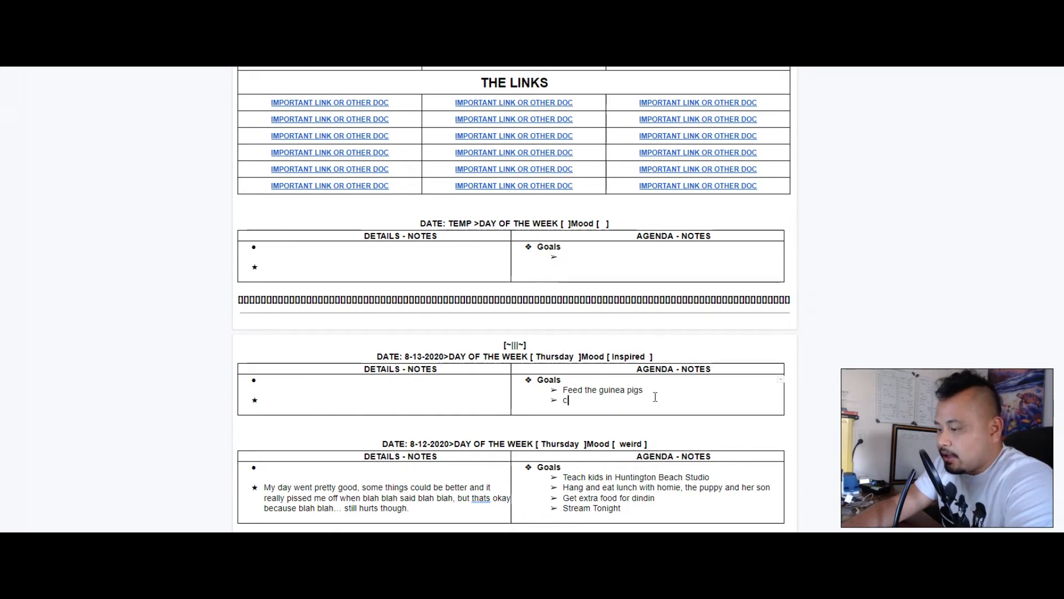
type("Change cage ou")
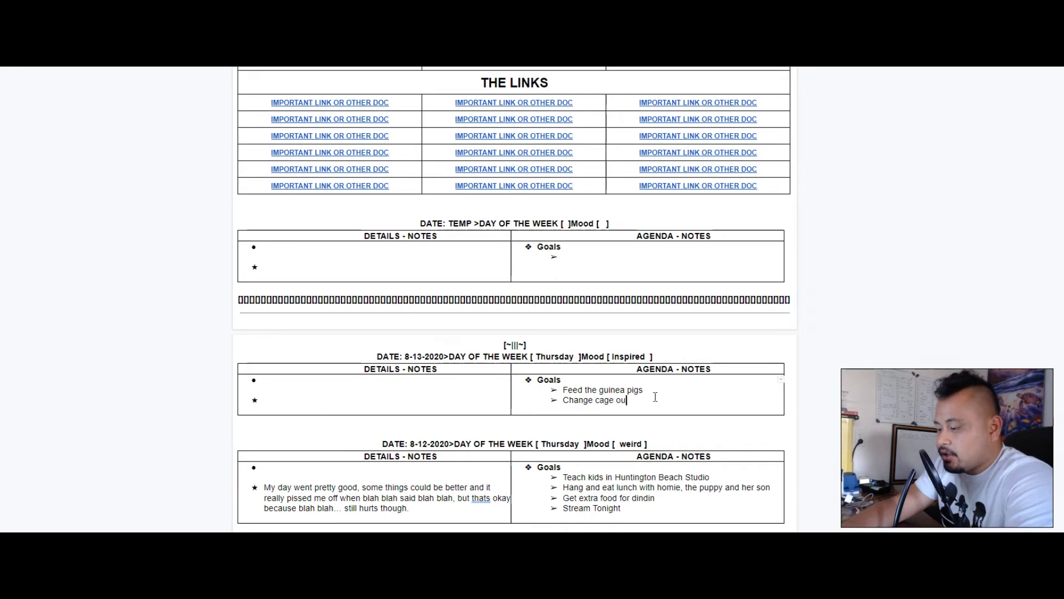
type("Run errands")
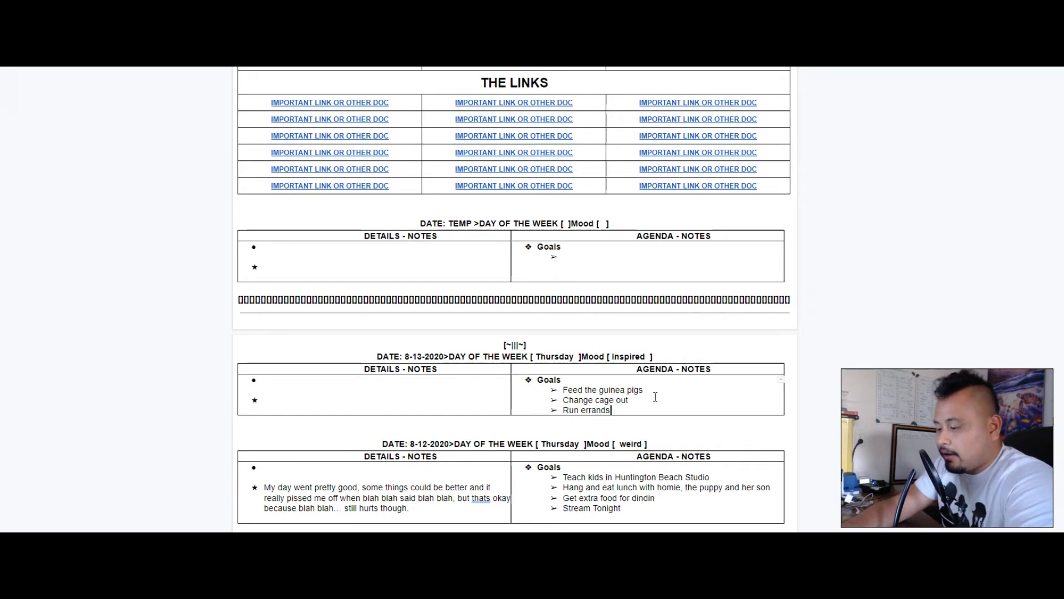
type("Do groceries")
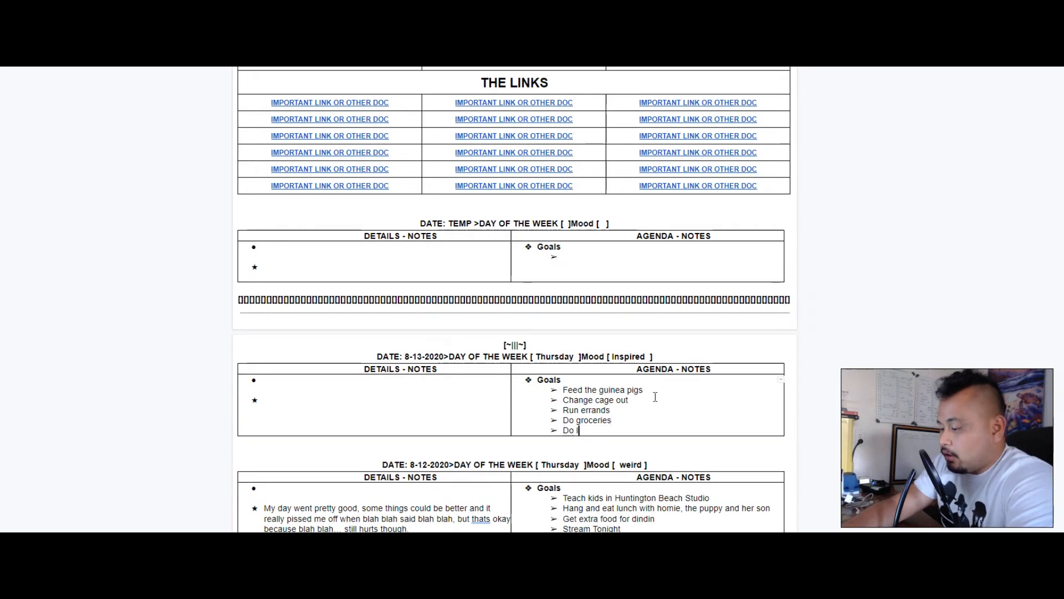
type("aundry")
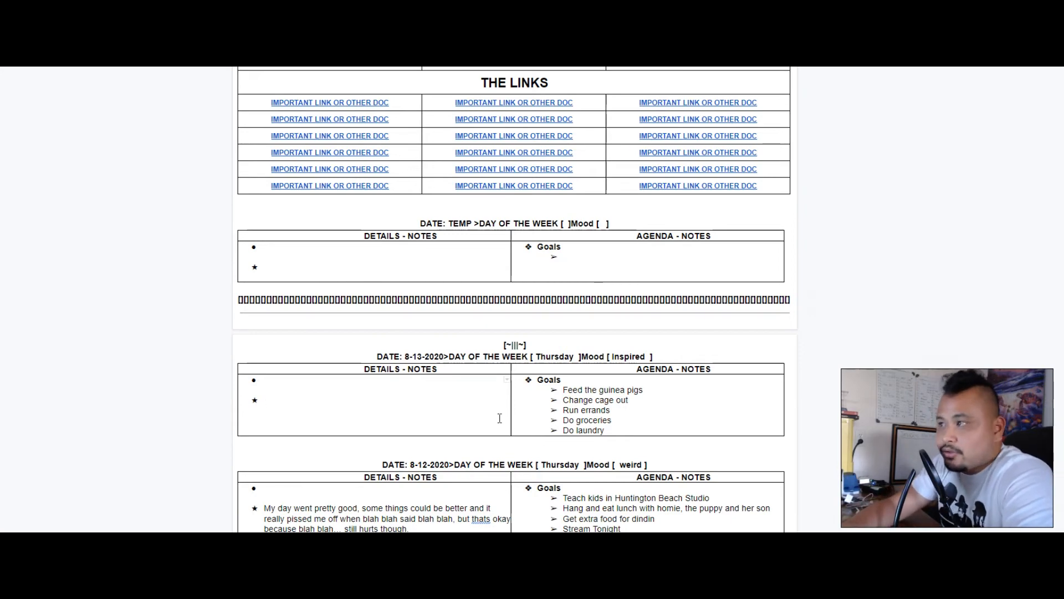
- Type the starred note "Hey man, keep pushing, keep grinding" in Details - Notes
left_click(266, 399)
type("jfjf")
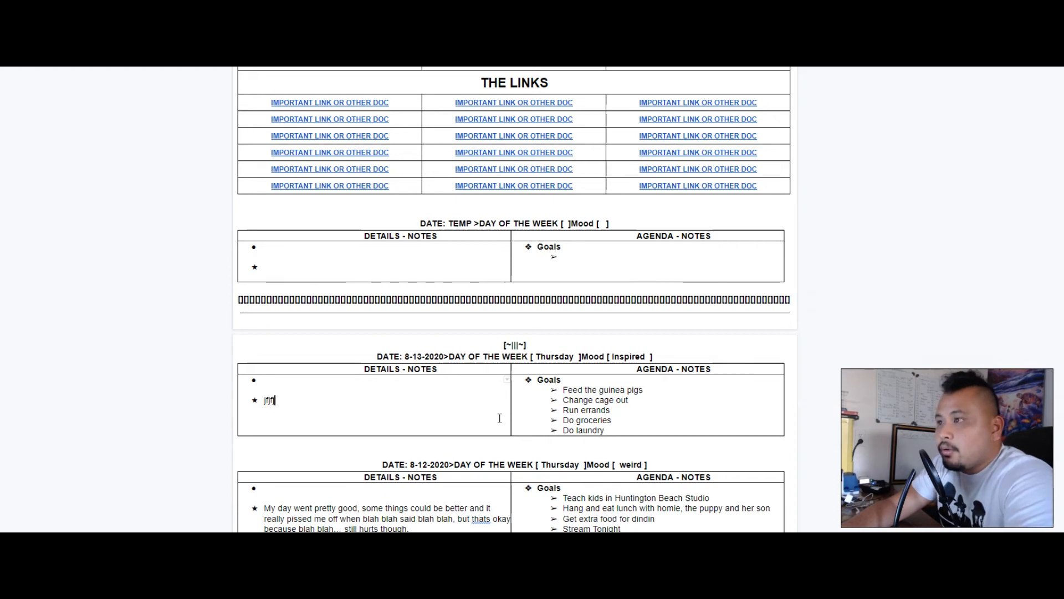
key("Backspace")
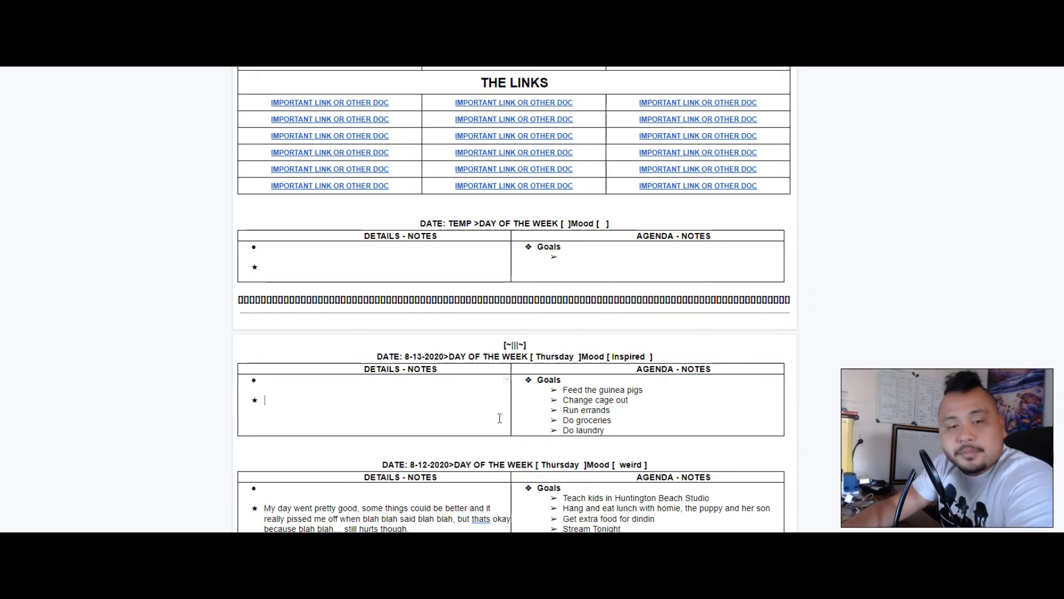
type("Hey man, k")
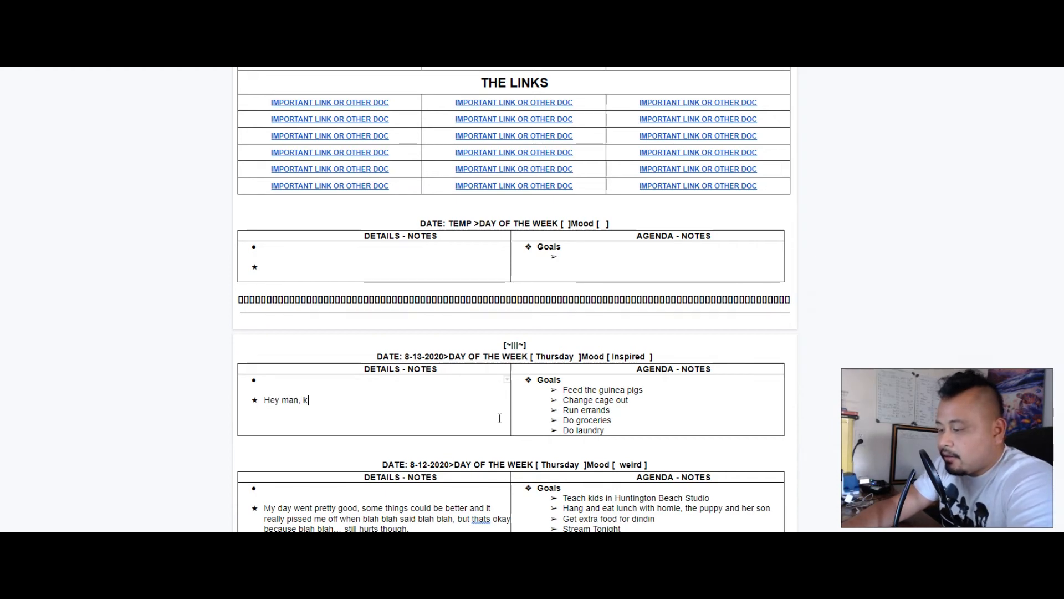
type("eep pushing, keep grinding")
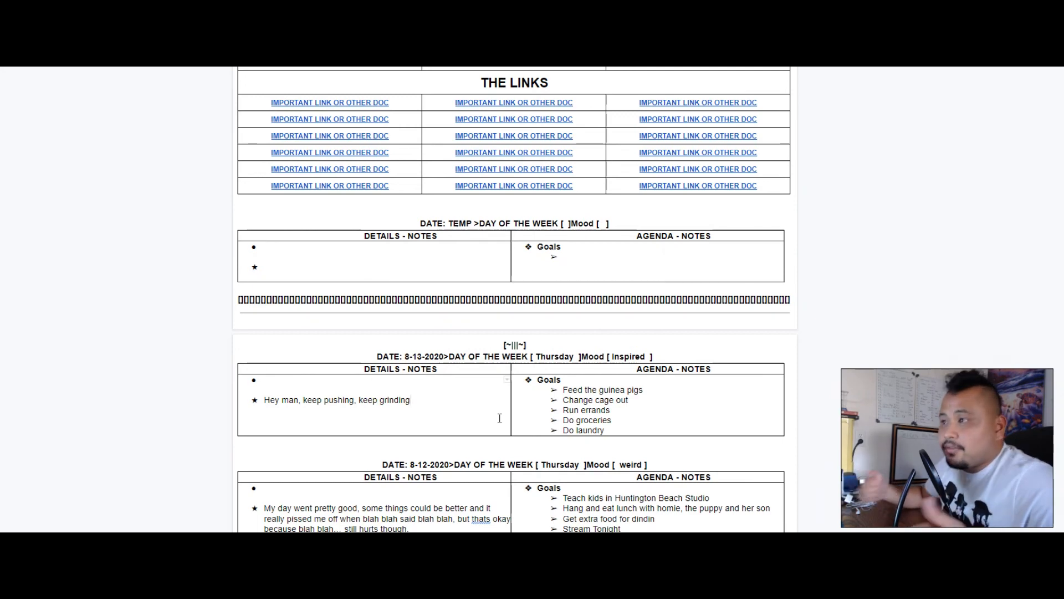
mouse_move(407, 377)
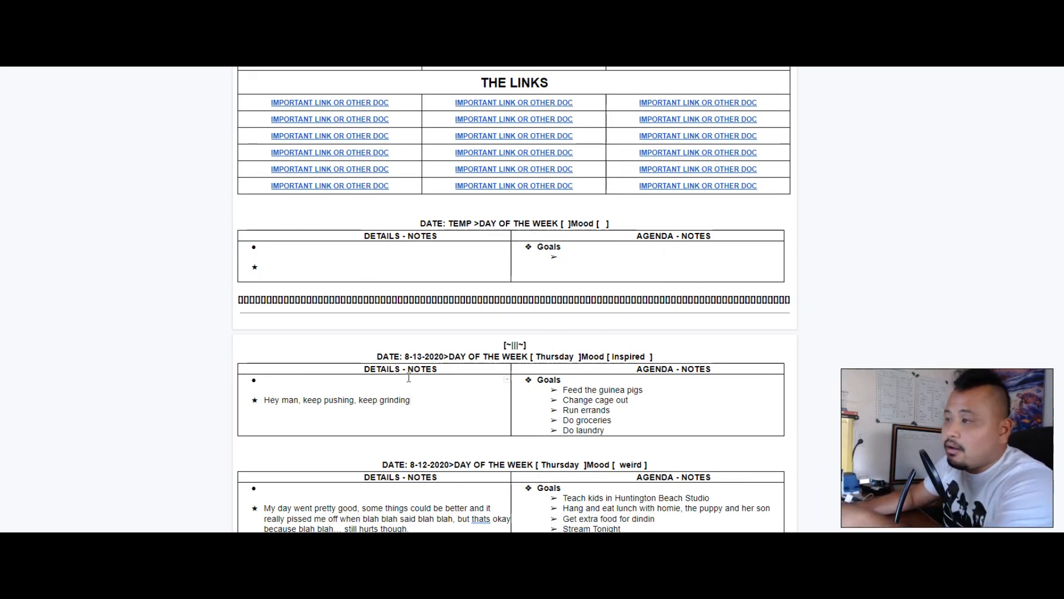